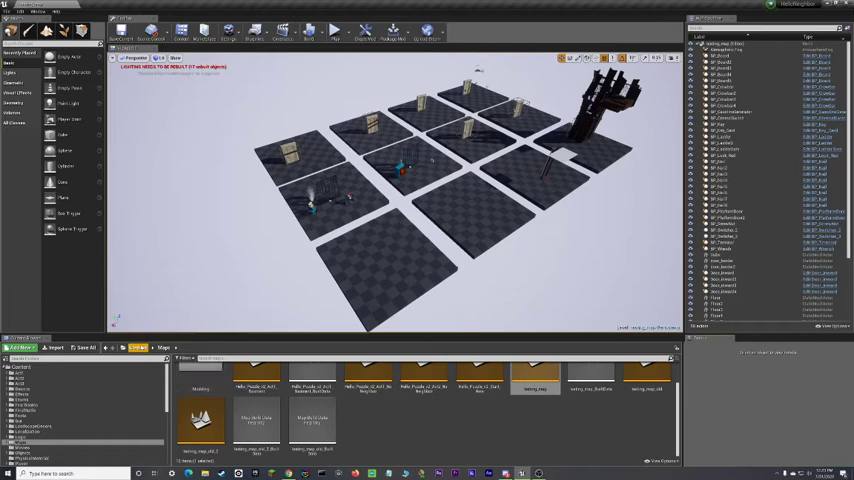
- Switch to Landscape mode to preview a new landscape grid beneath the puzzle tiles
left_click(138, 347)
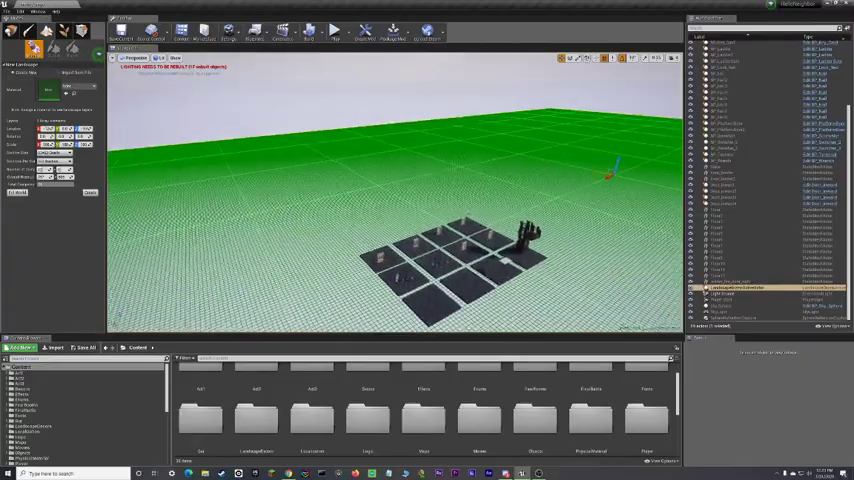
- Bring up the GeForce Experience overlay with replay, record and broadcast options
key("ctrl+z")
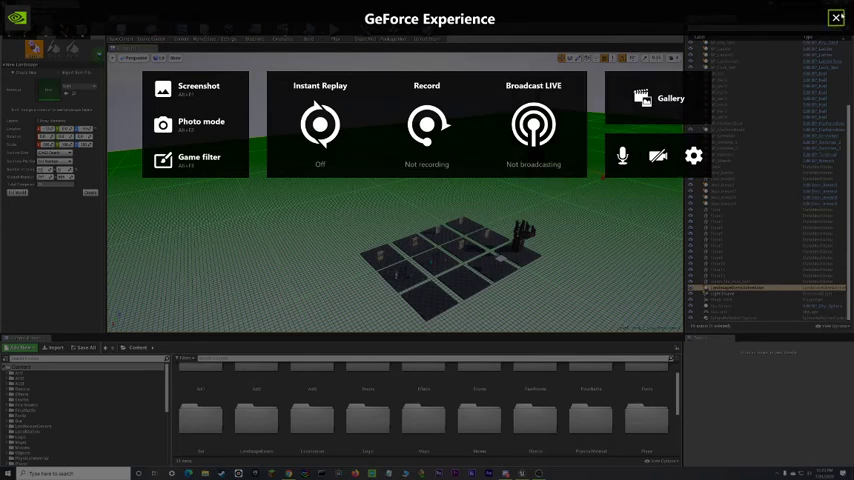
- Dismiss the GeForce overlay and return to the editor with the new landscape
left_click(836, 18)
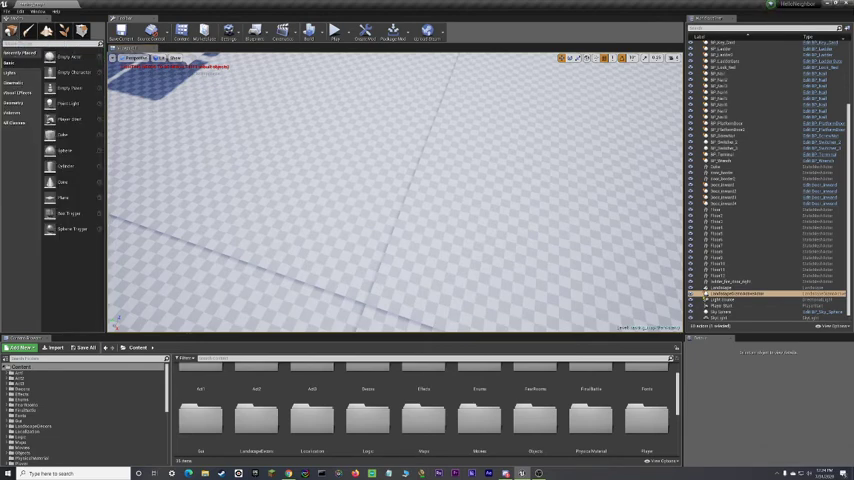
- Select the Landscape and assign it a grassy landscape material
left_click(730, 290)
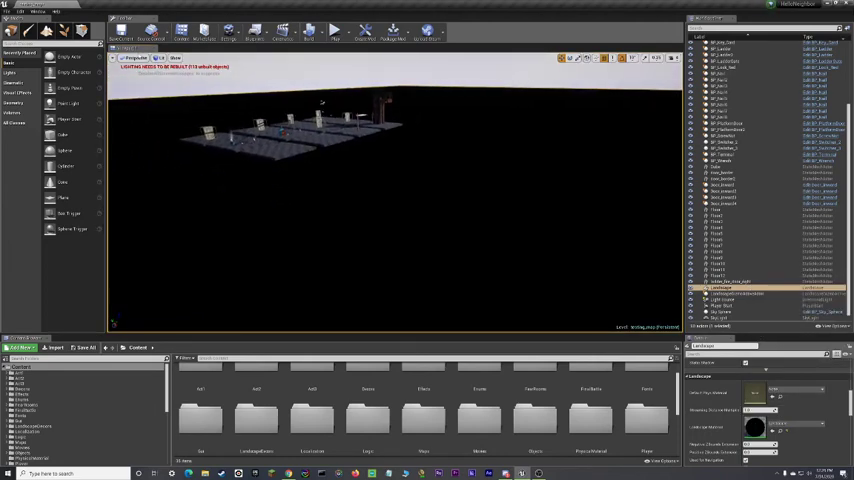
left_click(33, 30)
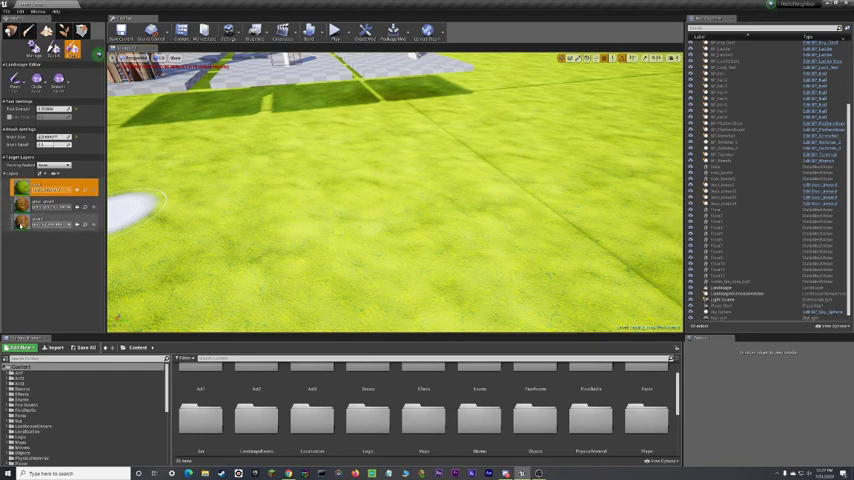
- Choose the dirt paint layer and brush a stone strip near the puzzle tiles
left_click(50, 222)
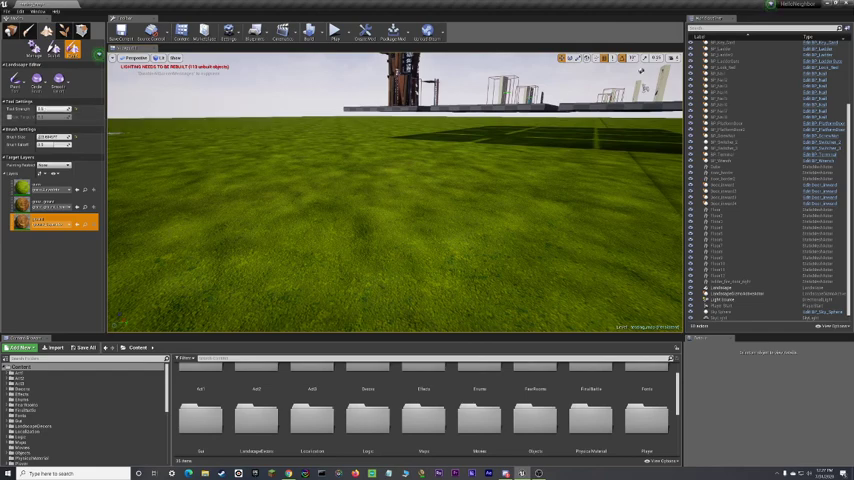
left_click(261, 259)
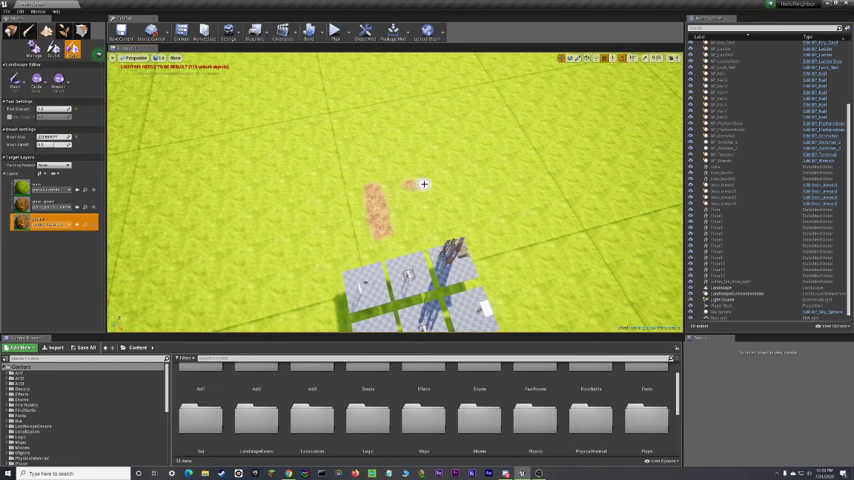
mouse_move(423, 192)
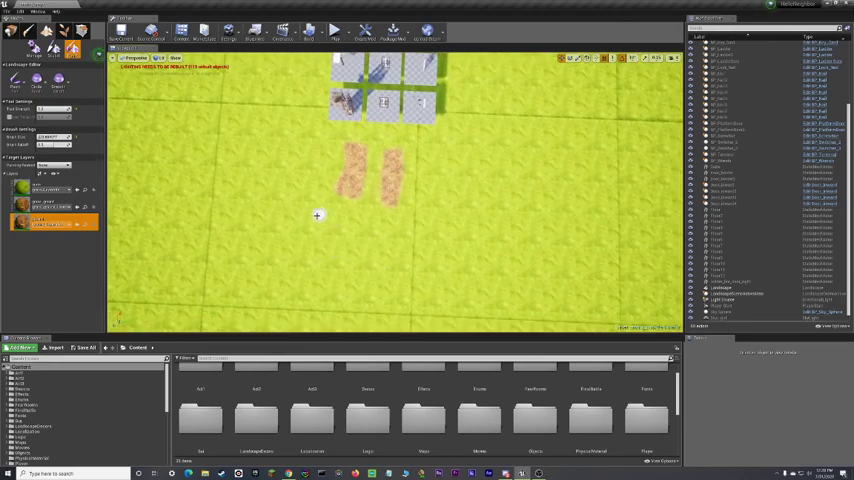
- Brush a dirt stroke forming part of the smiley stick figure
left_click_drag(318, 216, 401, 244)
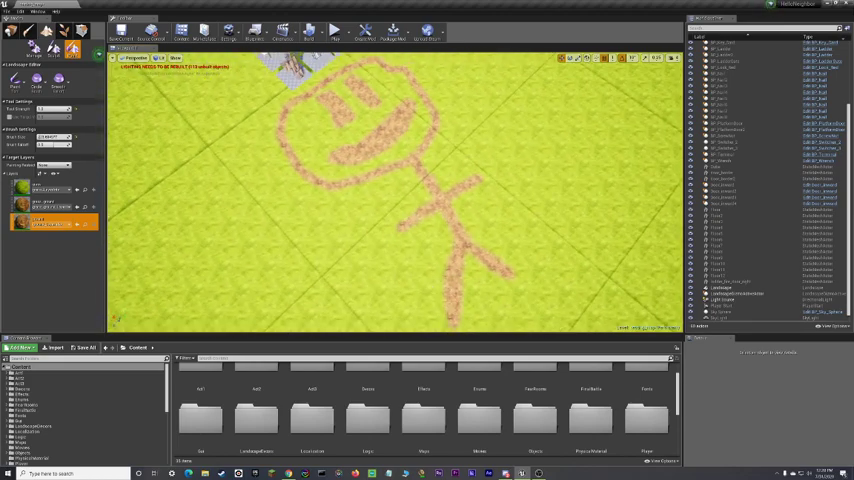
mouse_move(425, 265)
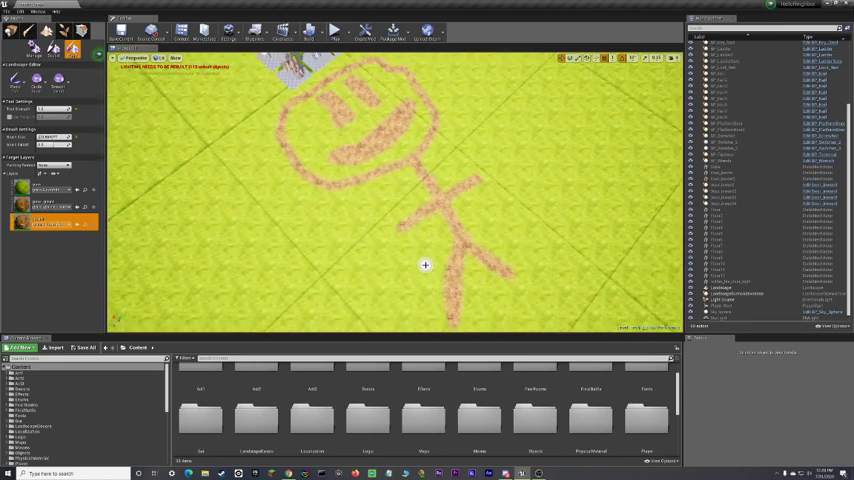